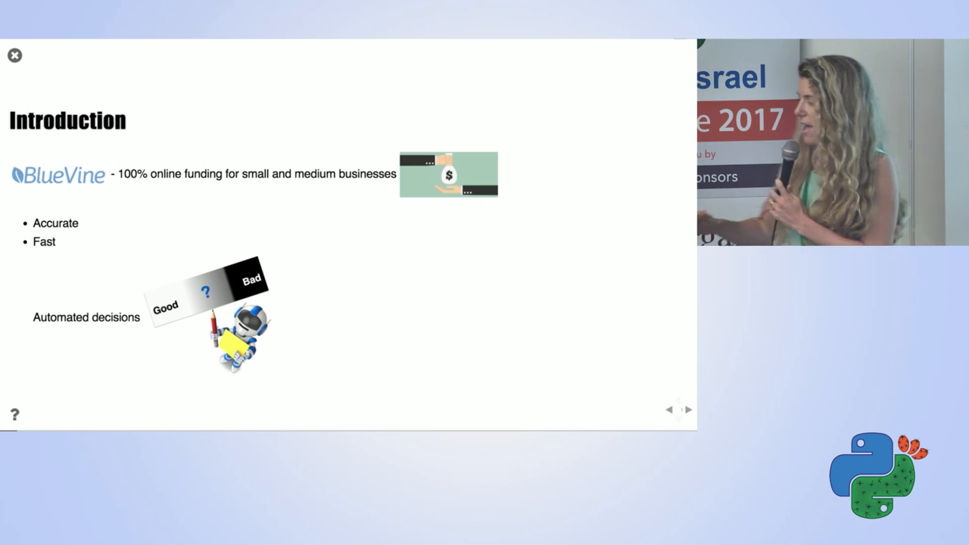
Advance from the Introduction to the slide on leveraging clickstream data.
left_click(687, 409)
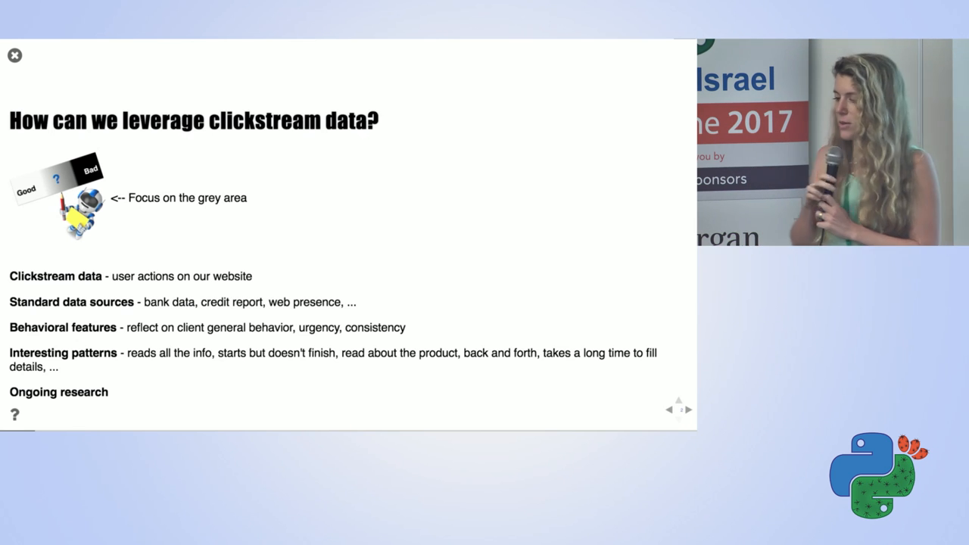
Advance to the 'Our 5 steps journey' slide listing steps from exploration to modeling.
left_click(687, 408)
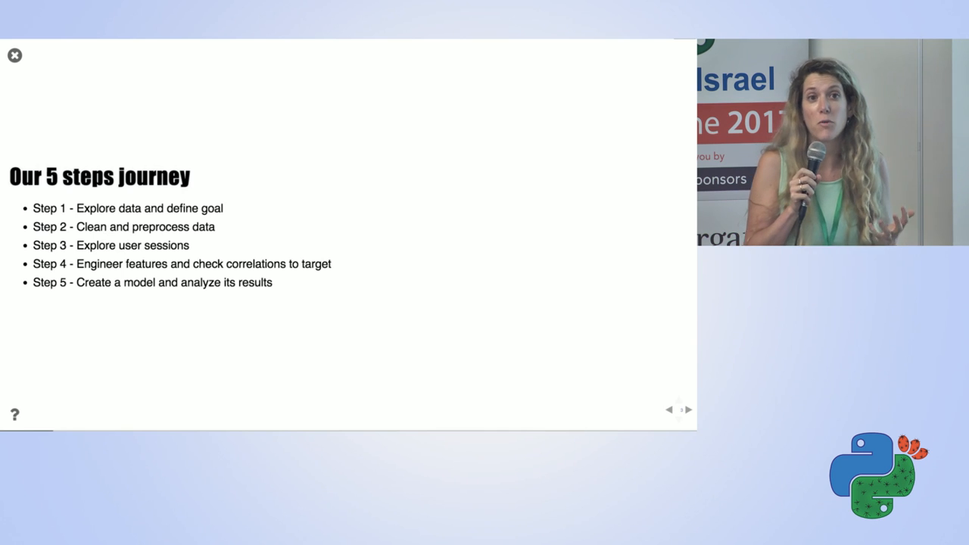
Advance to the 'Step 1 - Explore data' slide describing Mixpanel client-journey tracking.
left_click(687, 410)
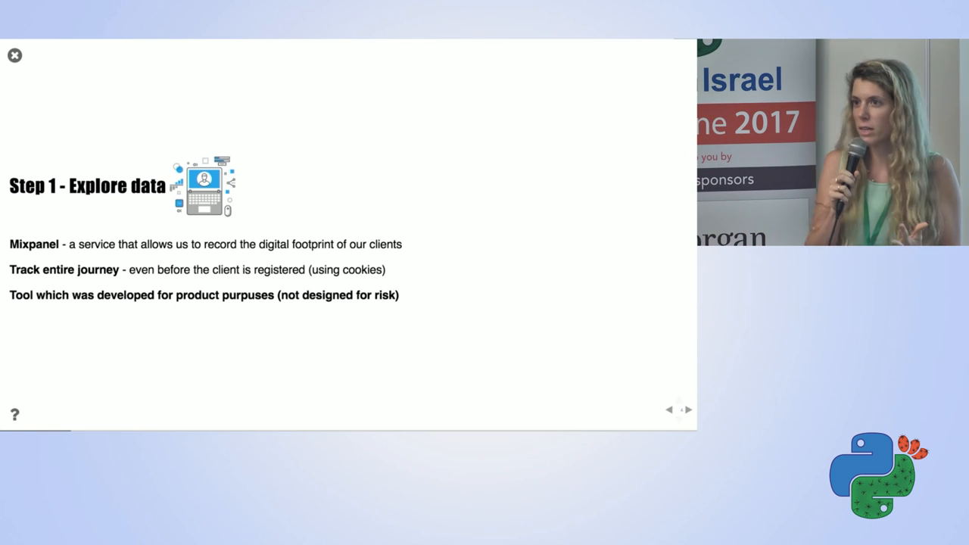
left_click(686, 410)
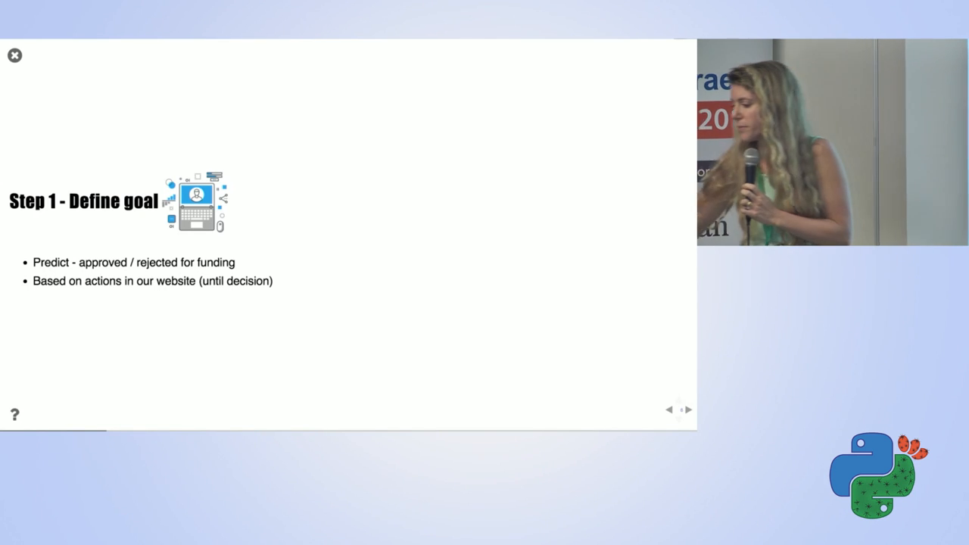
Advance to the 'Directions I've tried' slide naming XGBoost as the final strategy.
left_click(686, 409)
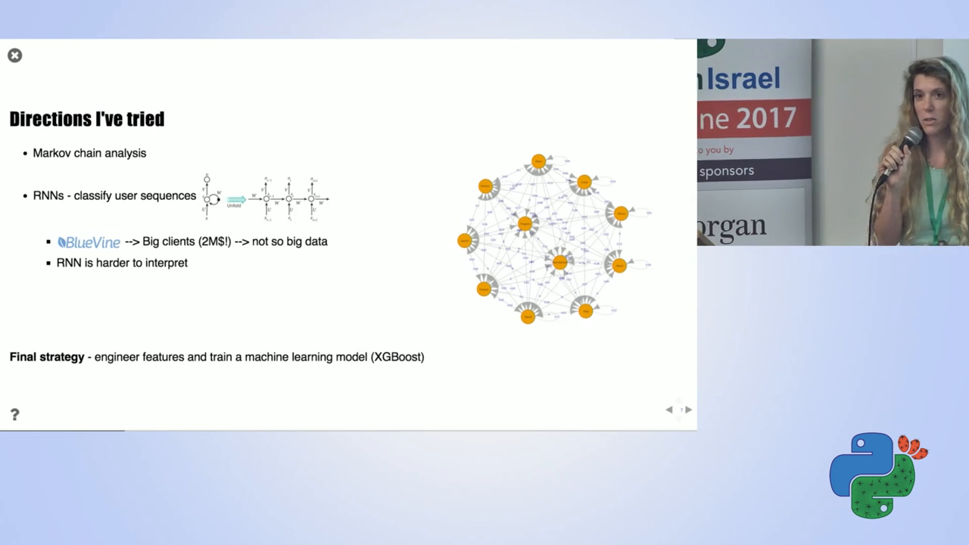
Advance to the 'What kind of features would you build?' slide.
left_click(687, 409)
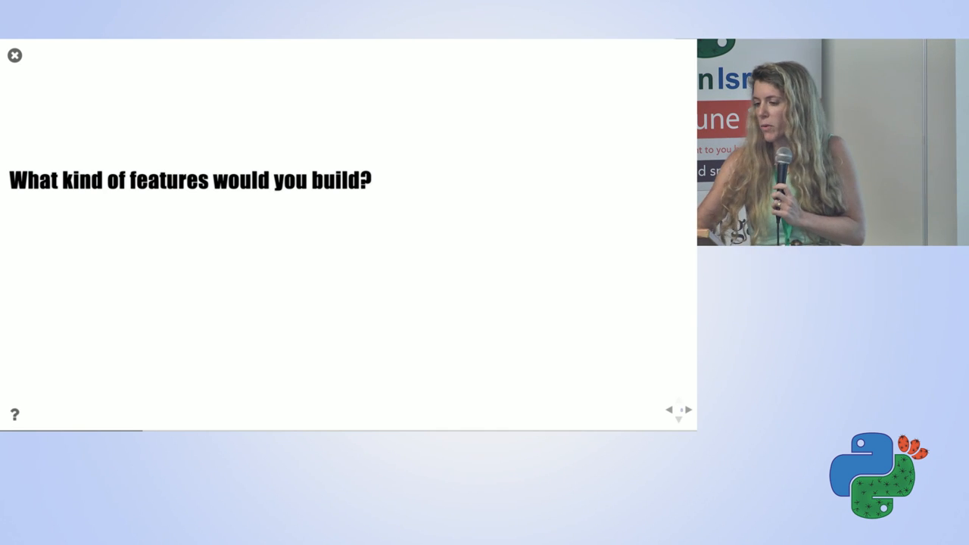
left_click(678, 420)
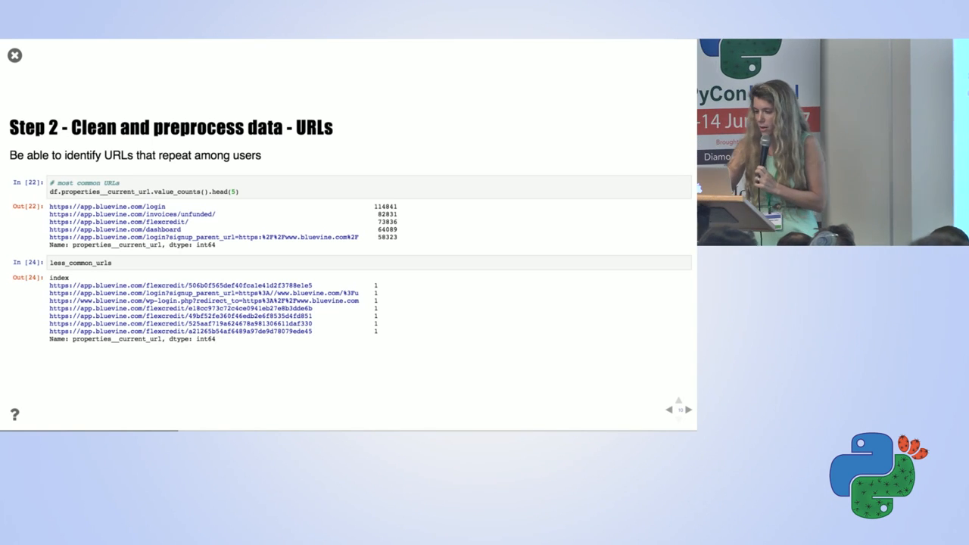
Advance to the Step 2 slide on cleaning URLs with pandas str commands and REGEX.
left_click(686, 409)
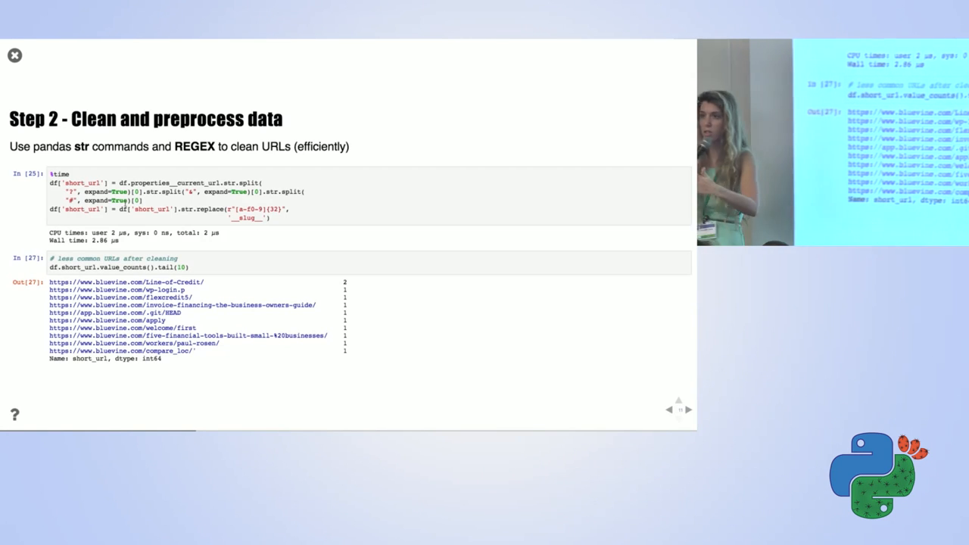
Show the time-differences slide and reveal the 10X faster 'Without groupby' fragment.
left_click(687, 409)
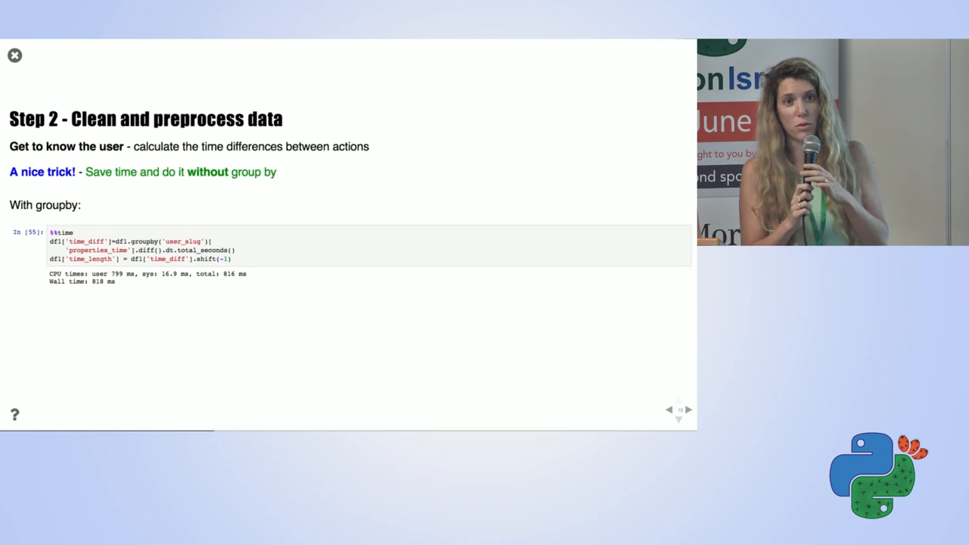
left_click(688, 409)
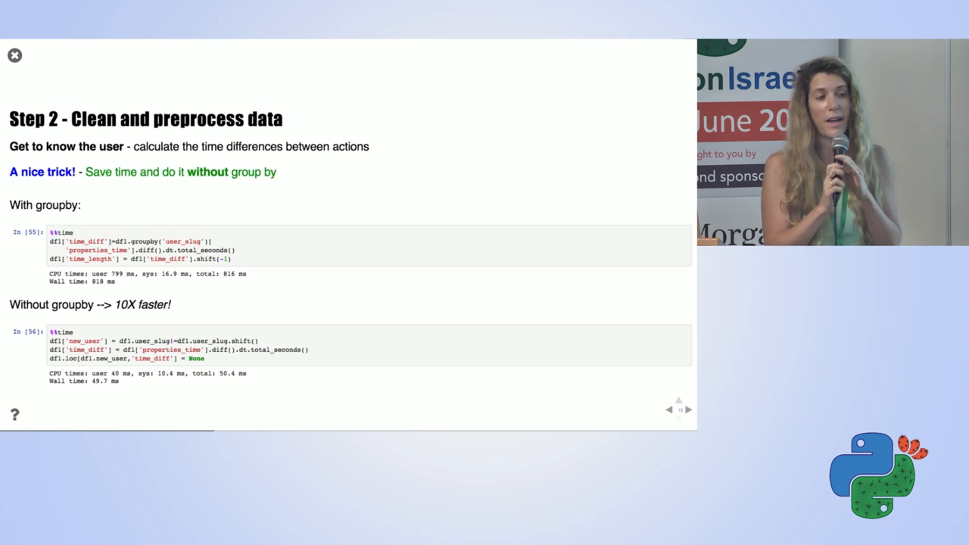
Click past the cumulative distribution slide to 'New session - Time difference > 30 minutes'.
left_click(688, 409)
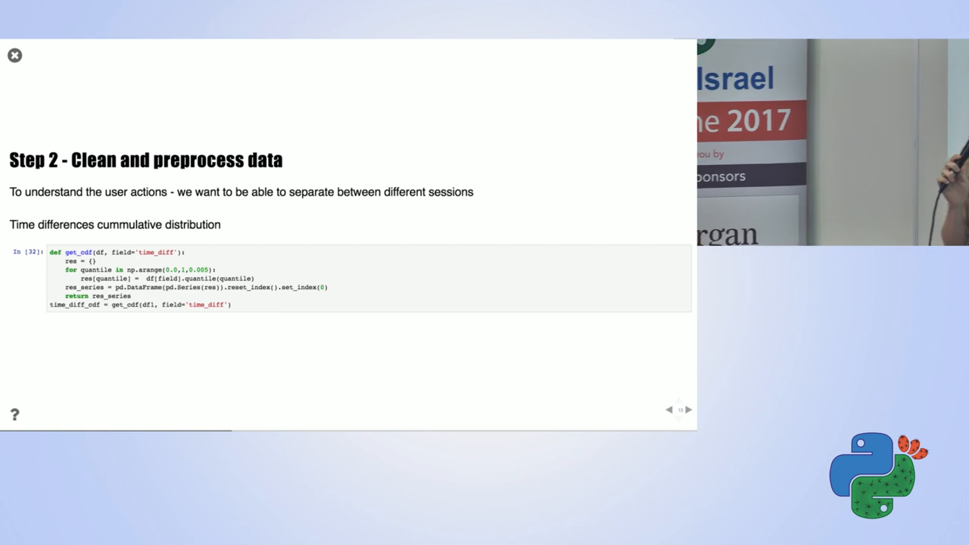
left_click(688, 409)
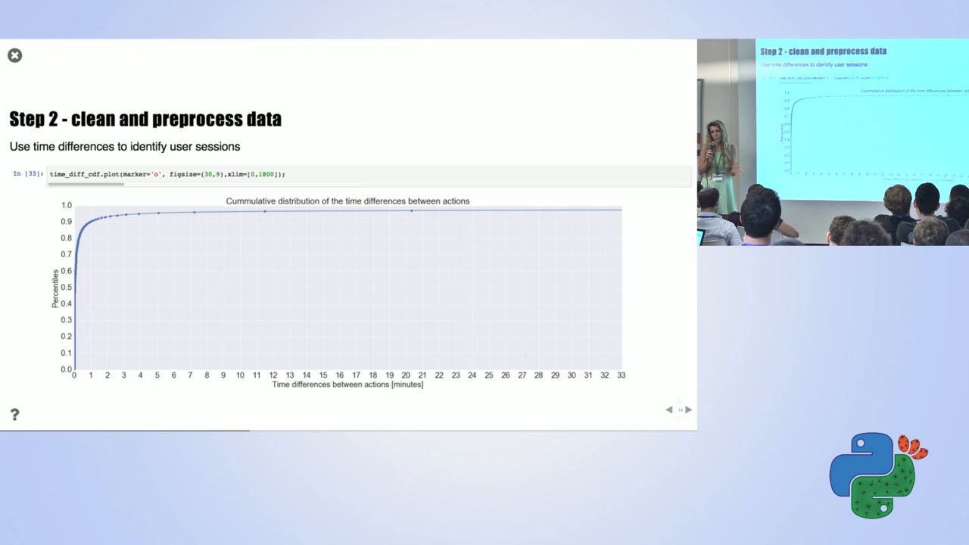
left_click(686, 410)
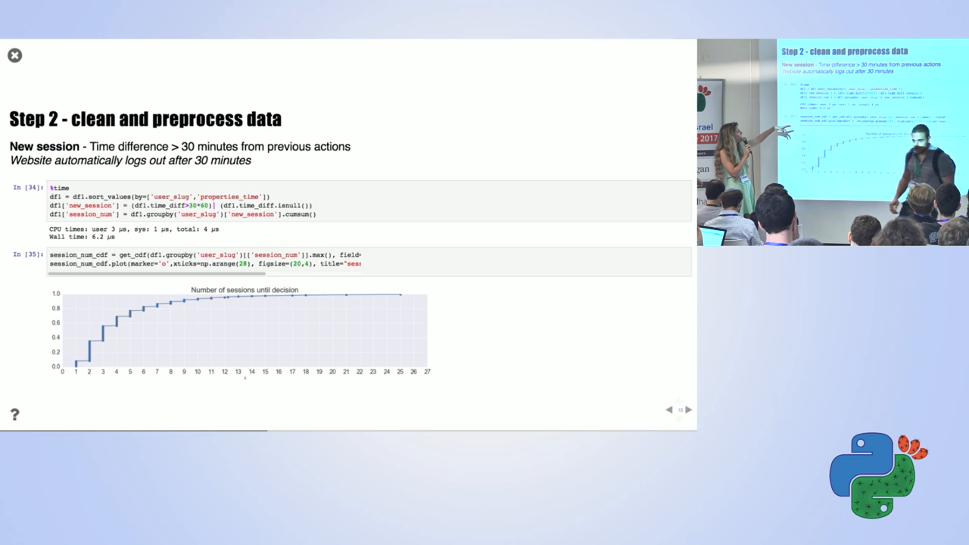
Advance to the '1st session - 6/10/2016 7:53 am' slide with its URL table.
left_click(688, 409)
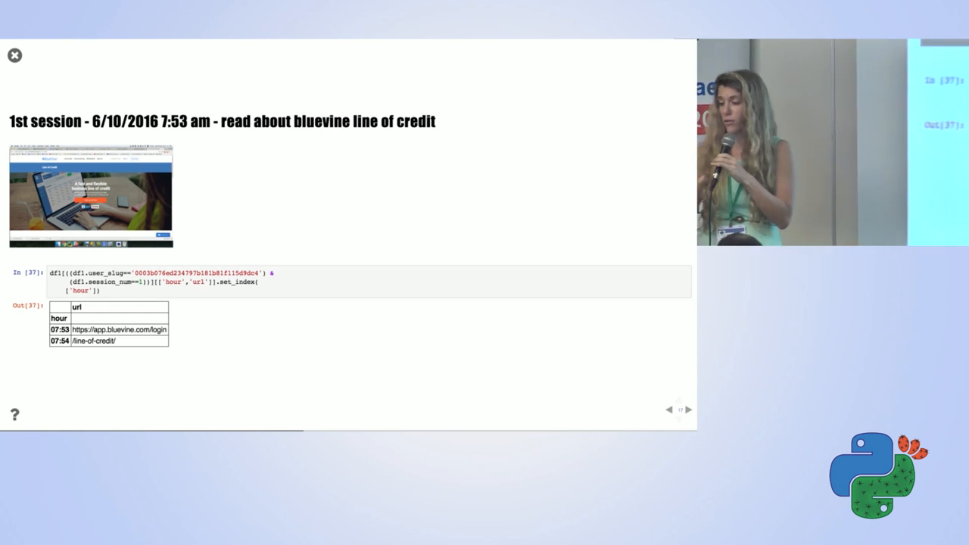
Advance past the session walkthrough slides to 'Step 4 - Engineer features and check correlations'.
left_click(687, 410)
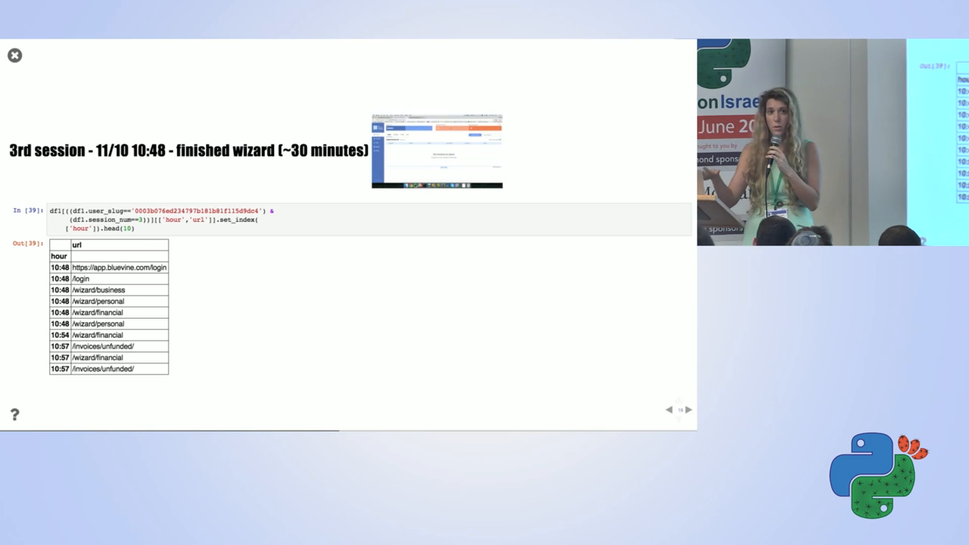
left_click(686, 410)
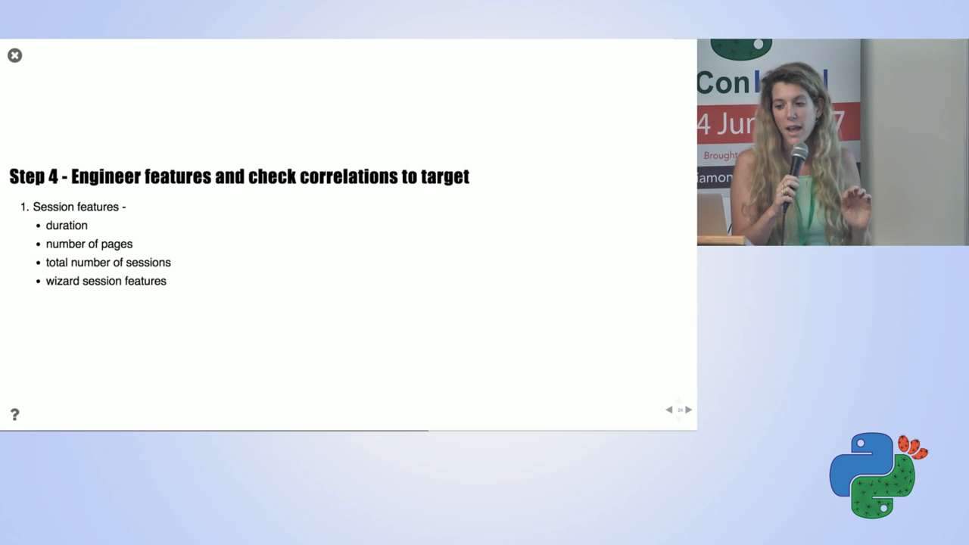
Advance to the median session duration slide with its approved-versus-rejected ANOVA boxplot.
left_click(688, 409)
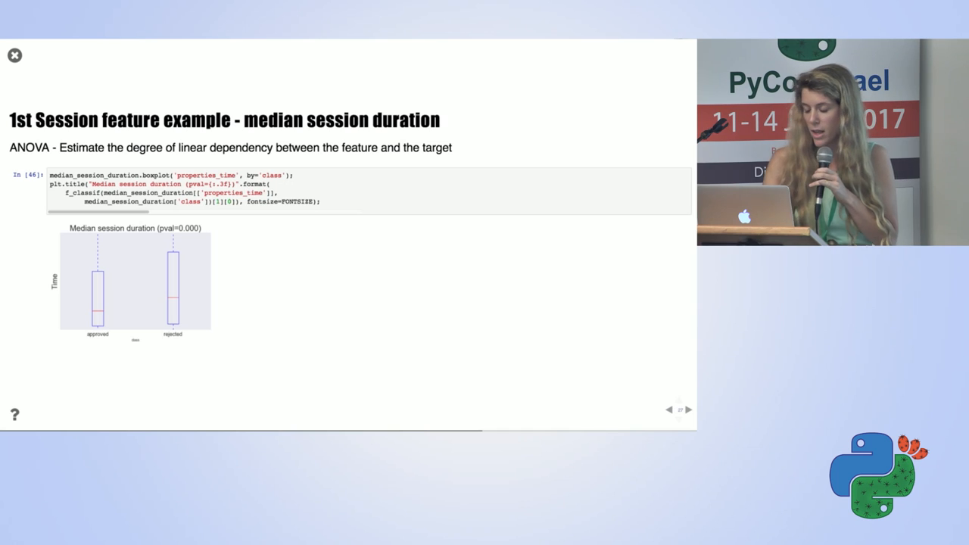
Advance to the 'Step 4 - Feature engineering' slide listing session features and visited URLs.
left_click(688, 409)
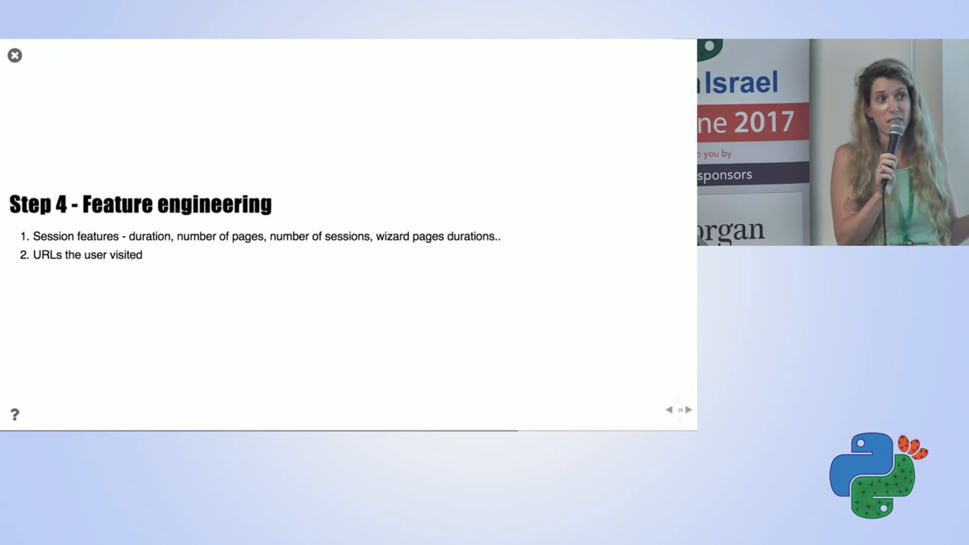
Advance to 'URLs the user visited', showing value_counts code and approved users' URL table.
left_click(687, 410)
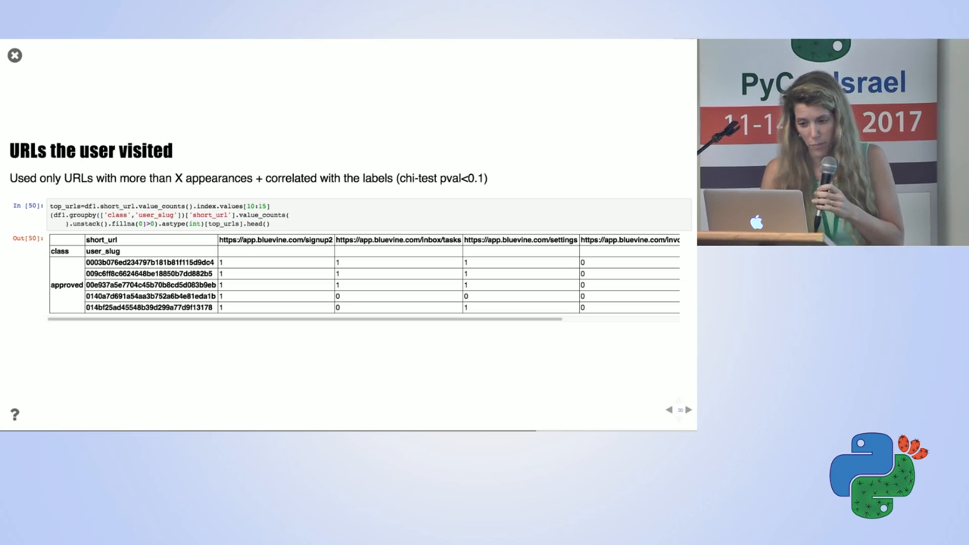
Go to the Step 4 list showing all four items, including visit counts and URL sequences.
left_click(669, 408)
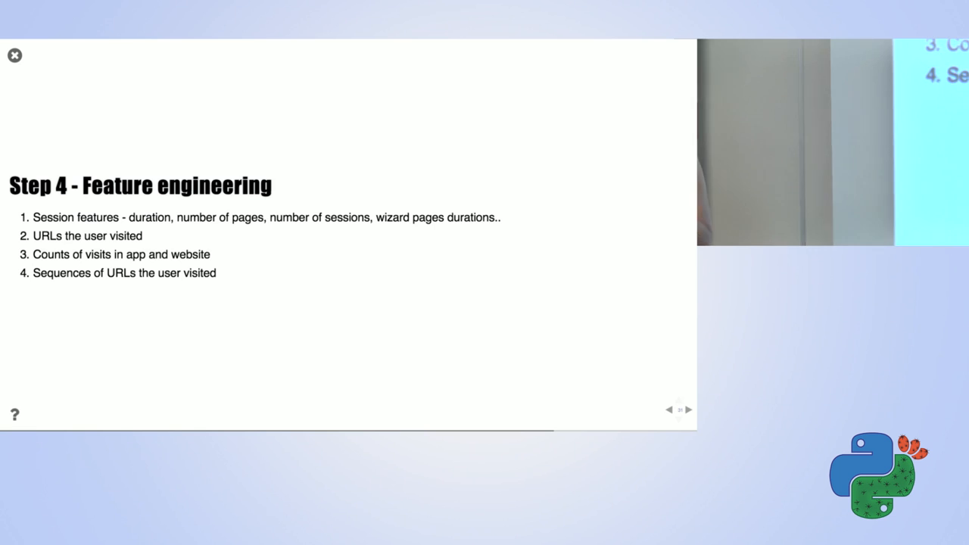
Advance to the 'Data leakage?' slide warning to stay skeptical about leakage risk.
left_click(687, 409)
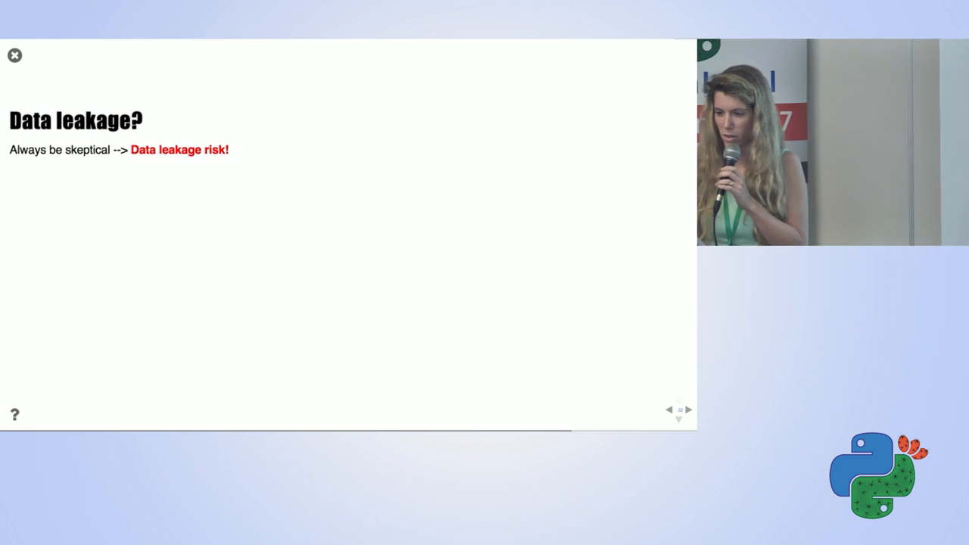
Reveal 'Time to decision --> leaks the target?' with its approved/auto_decision/rejected boxplot.
left_click(687, 409)
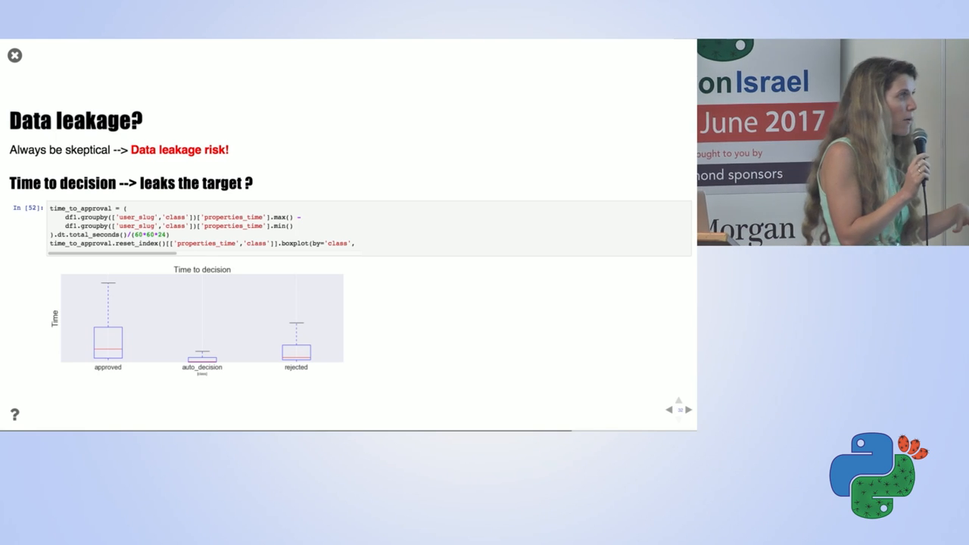
Advance to the 'Data Leakage solution' slide limiting session counts to the first 24 hours.
left_click(688, 409)
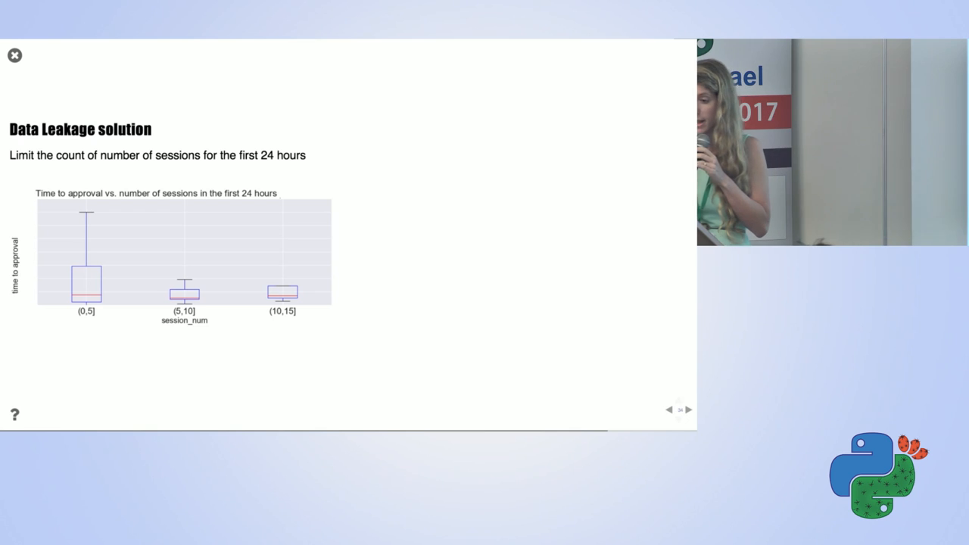
left_click(687, 409)
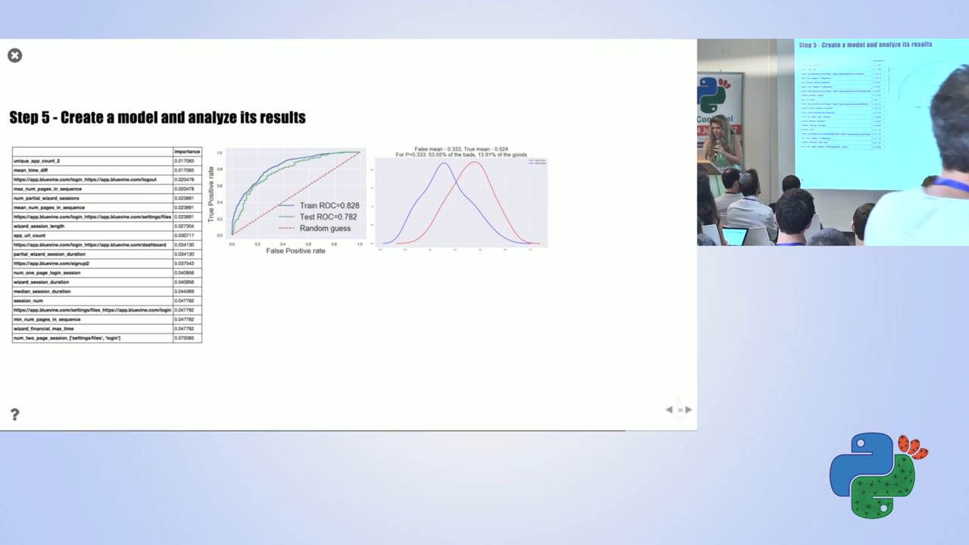
Advance past the Step 5 model results to the 'Example user - LIME explanation' slide.
left_click(688, 410)
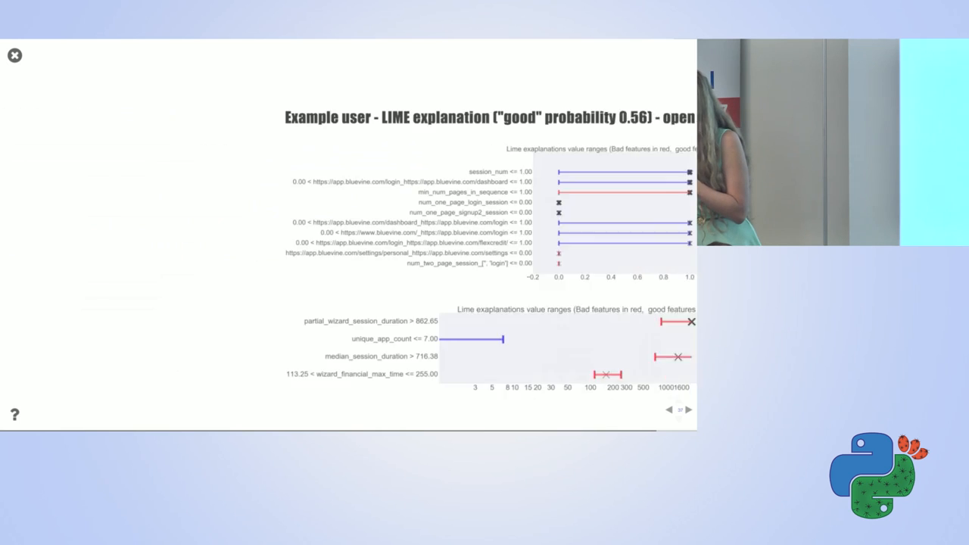